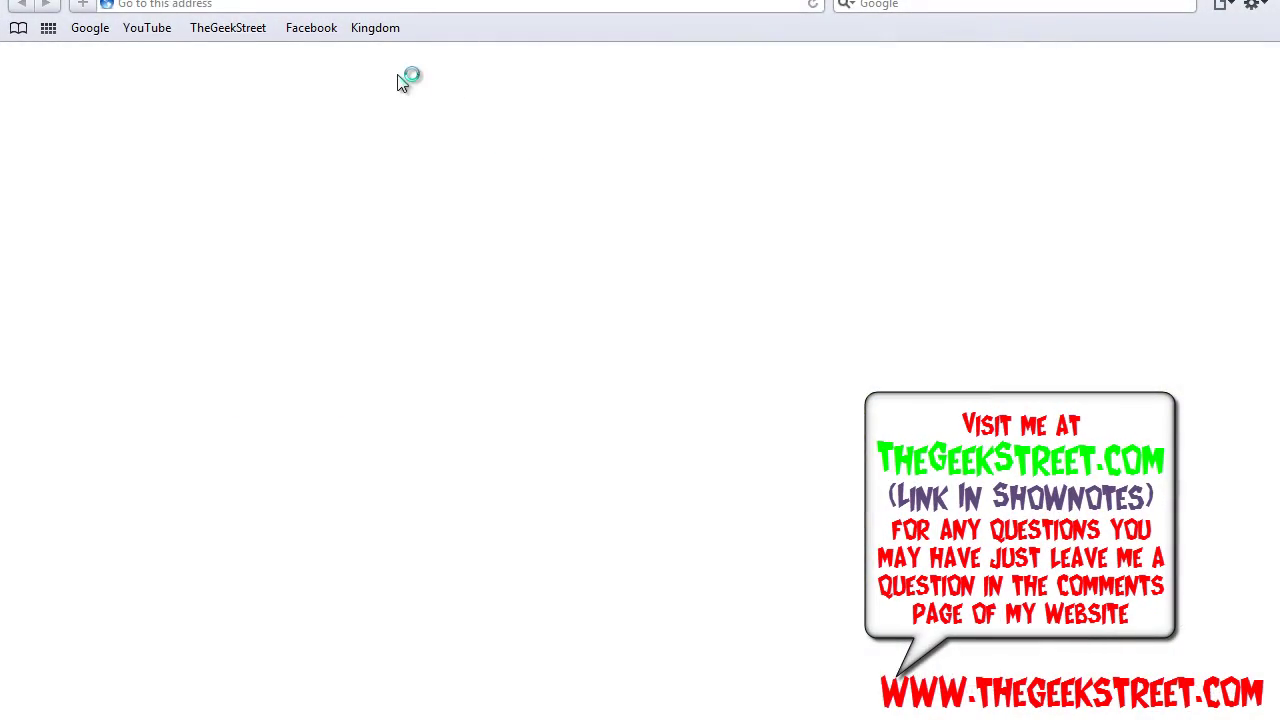
# Search Google for 'thegeekstreet' and open the TheGeekStreet result
pyautogui.click(89, 27)
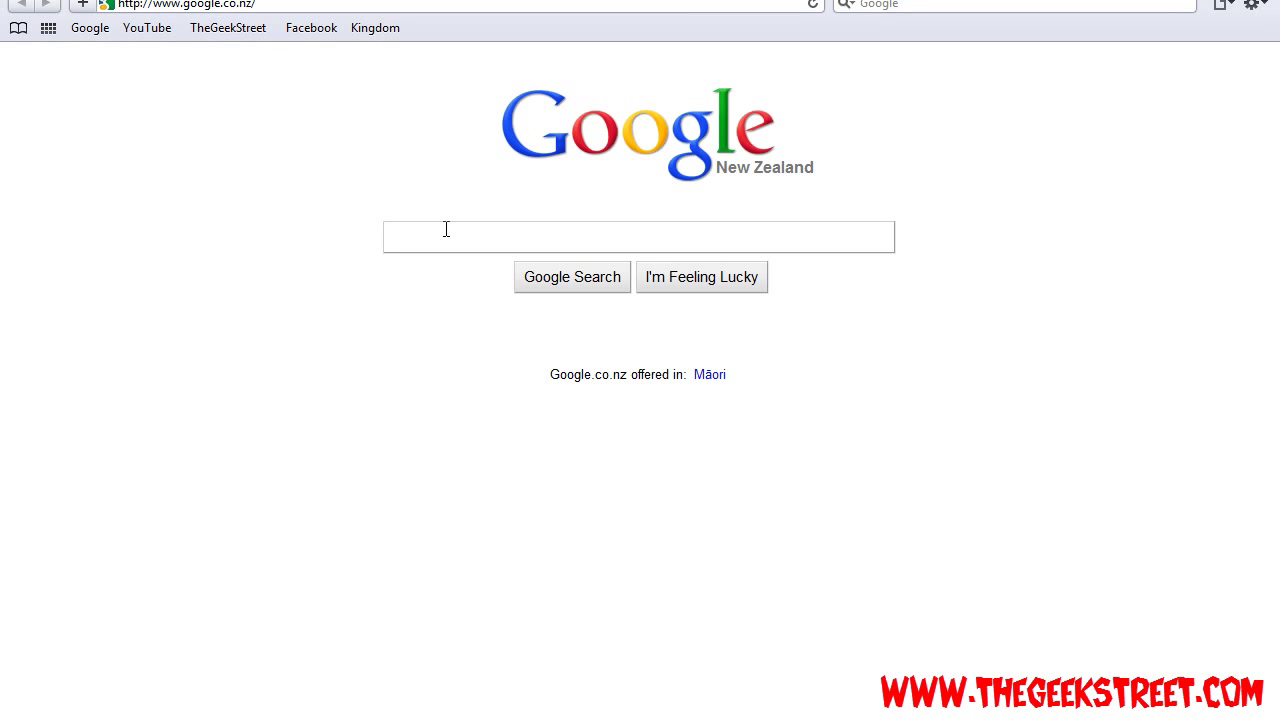
pyautogui.write('thegeekstreet')
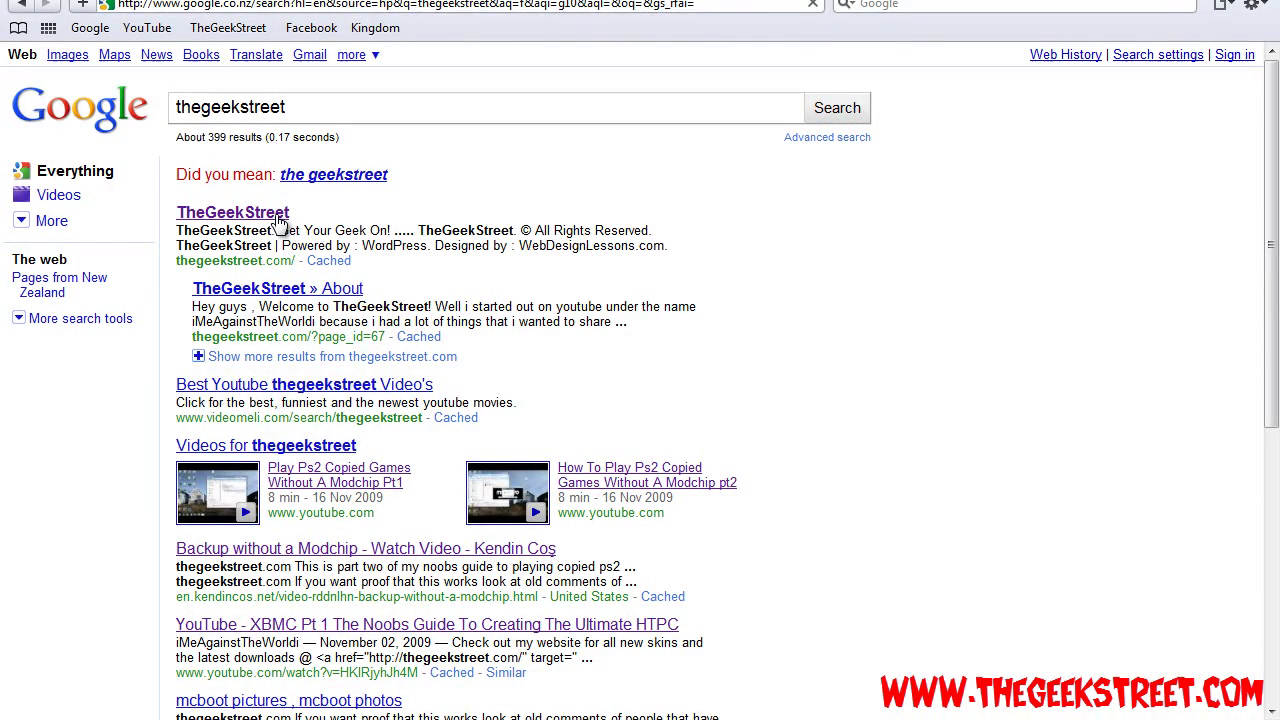
pyautogui.click(232, 212)
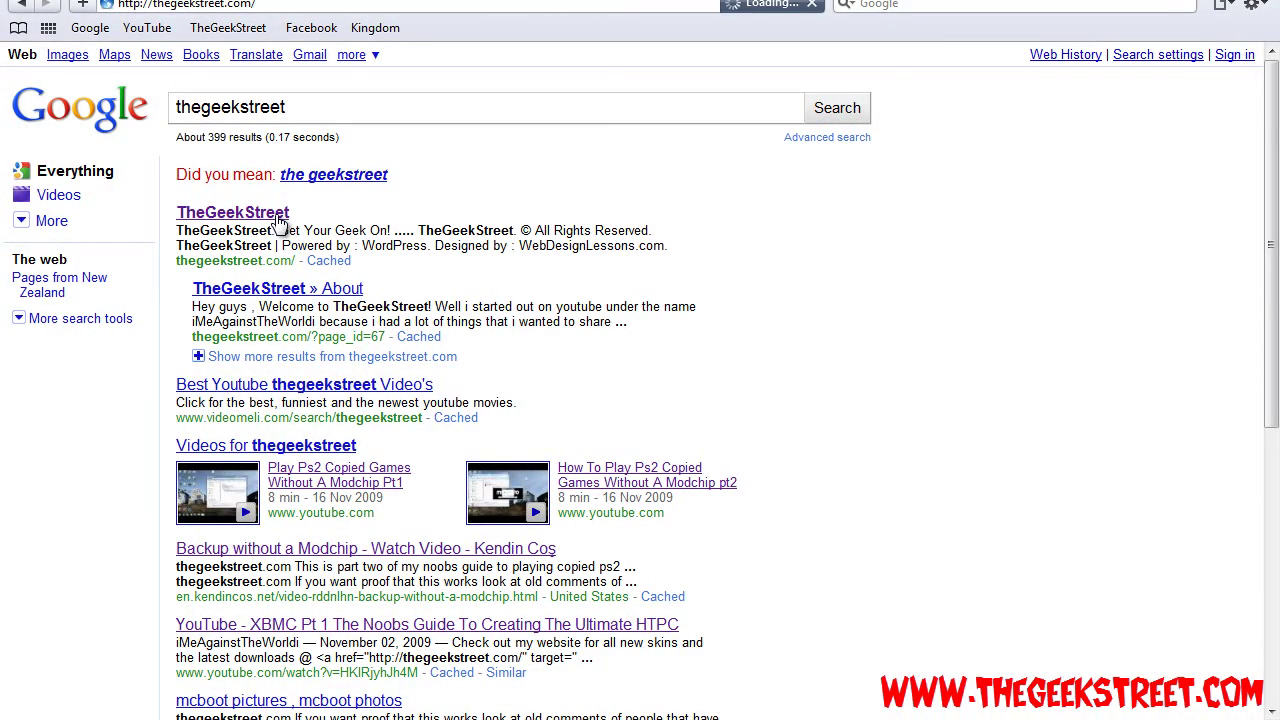
# Scroll through TheGeekStreet home page's recent XBMC posts
pyautogui.click(232, 212)
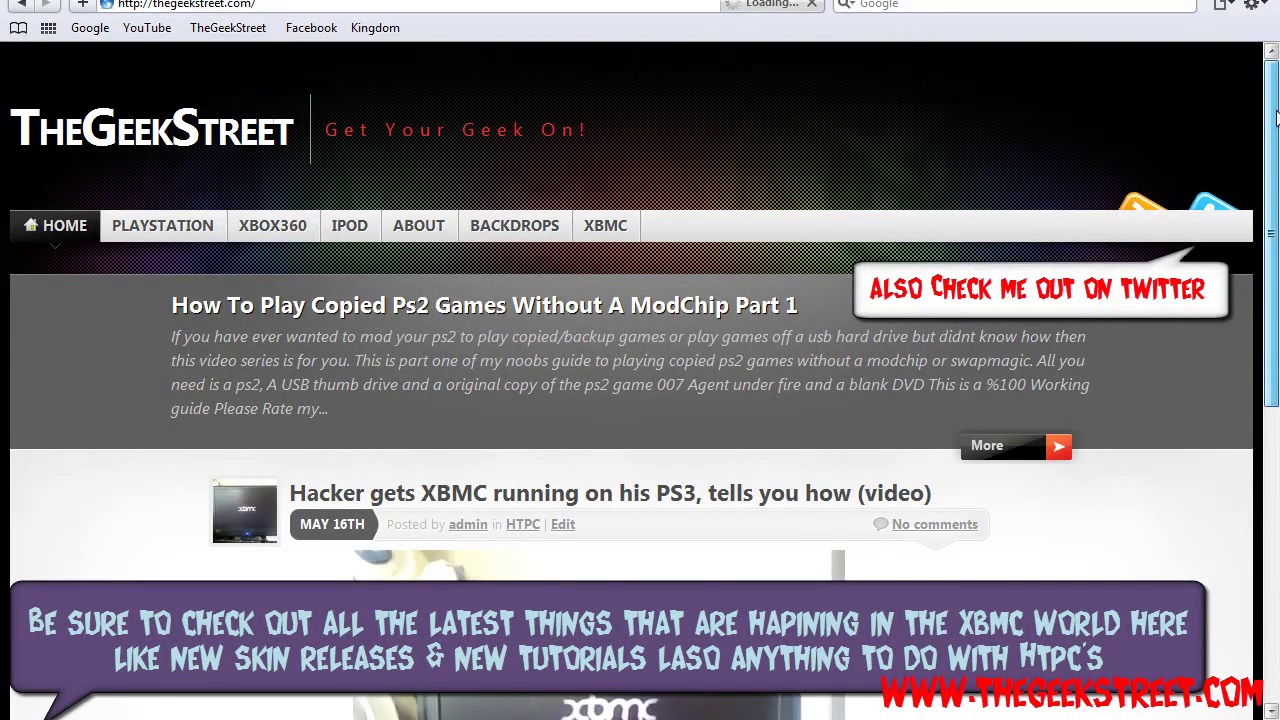
pyautogui.scroll(-3)
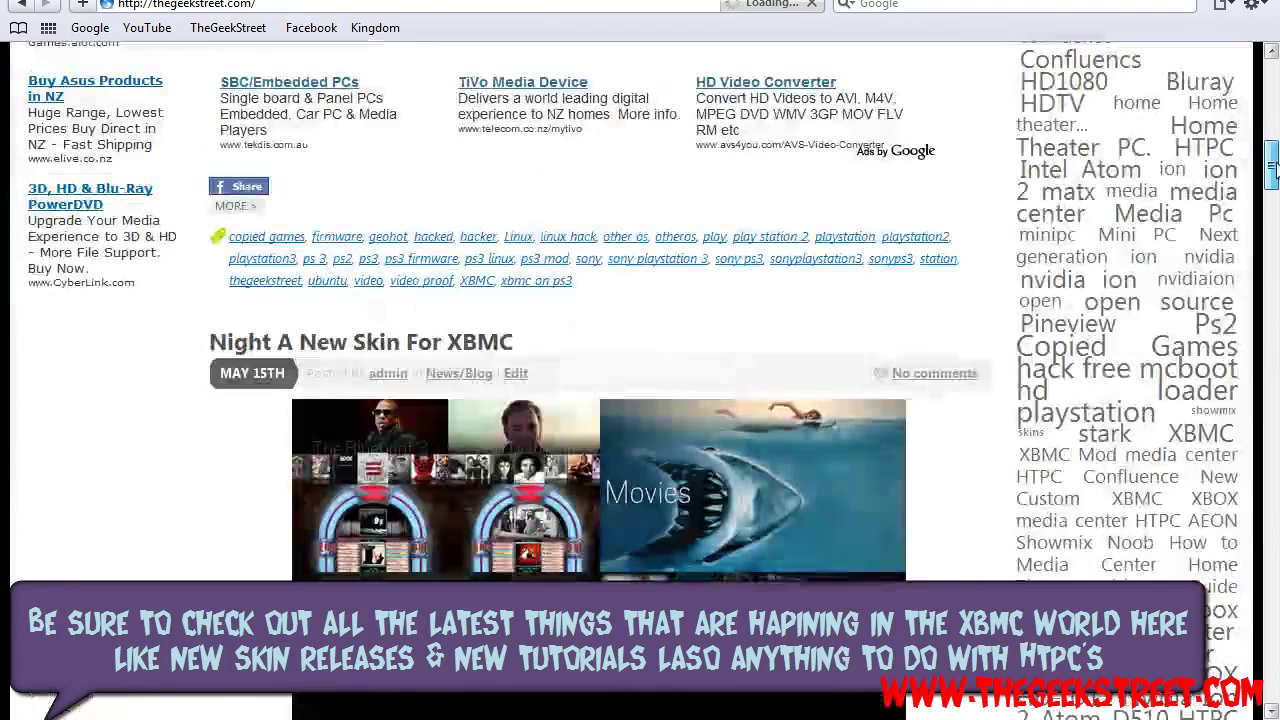
pyautogui.scroll(-3)
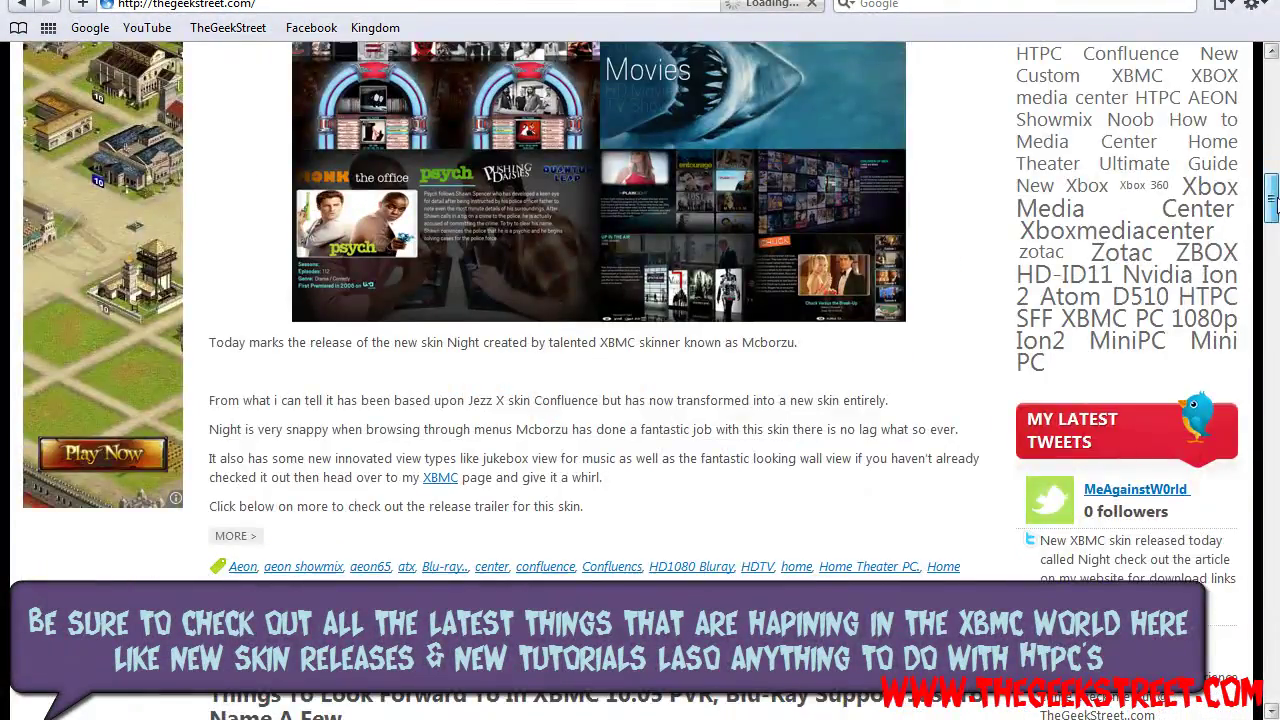
pyautogui.scroll(-3)
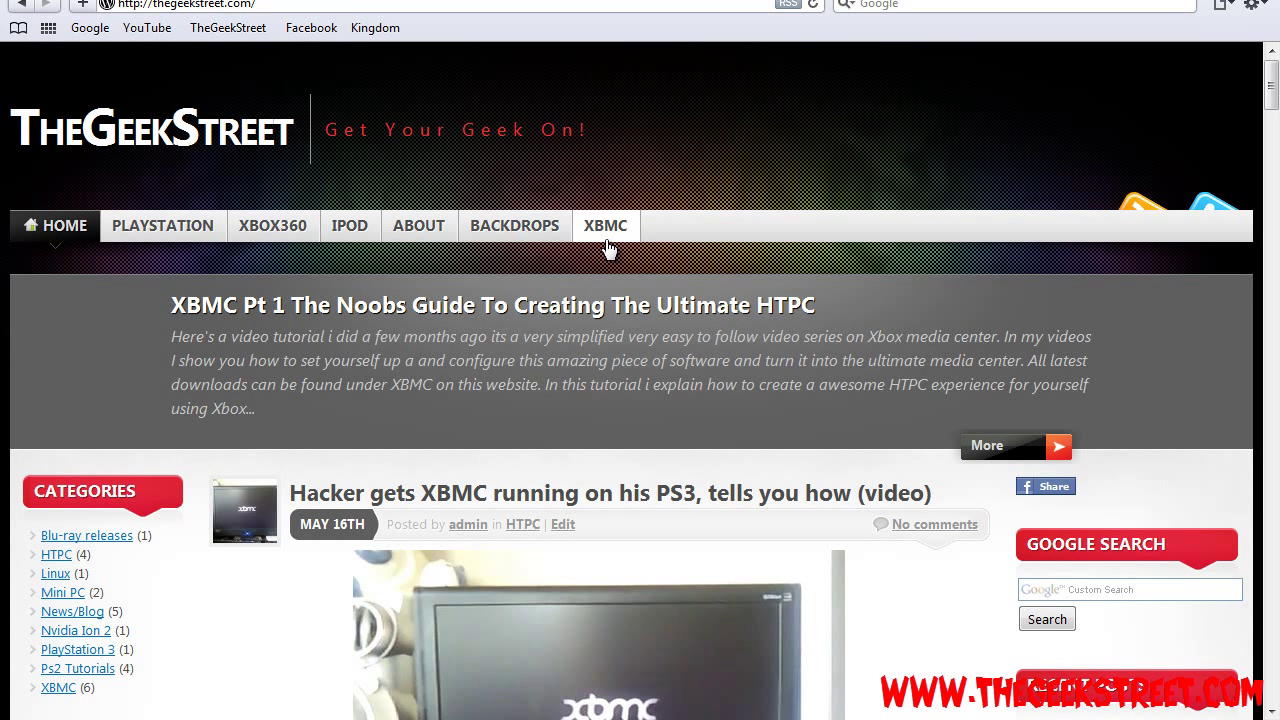
pyautogui.moveTo(605, 233)
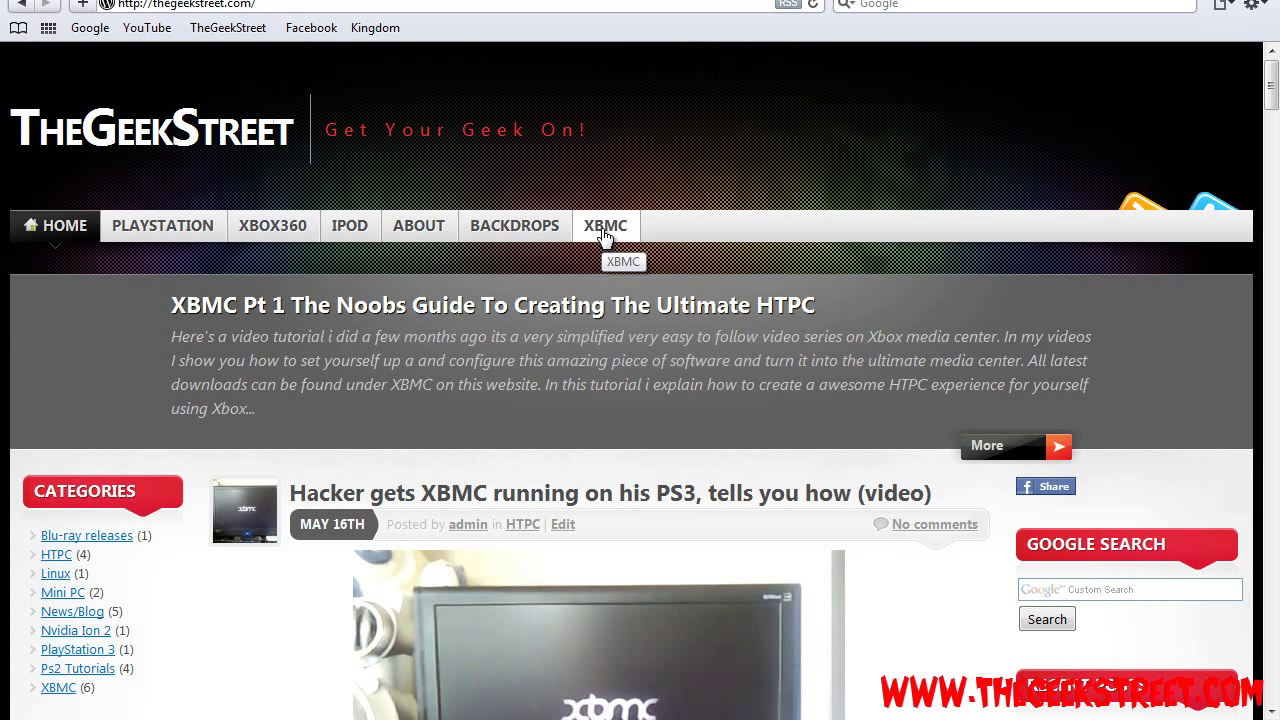
# Go to the site's XBMC tab and browse the nightly build and skin downloads
pyautogui.click(605, 225)
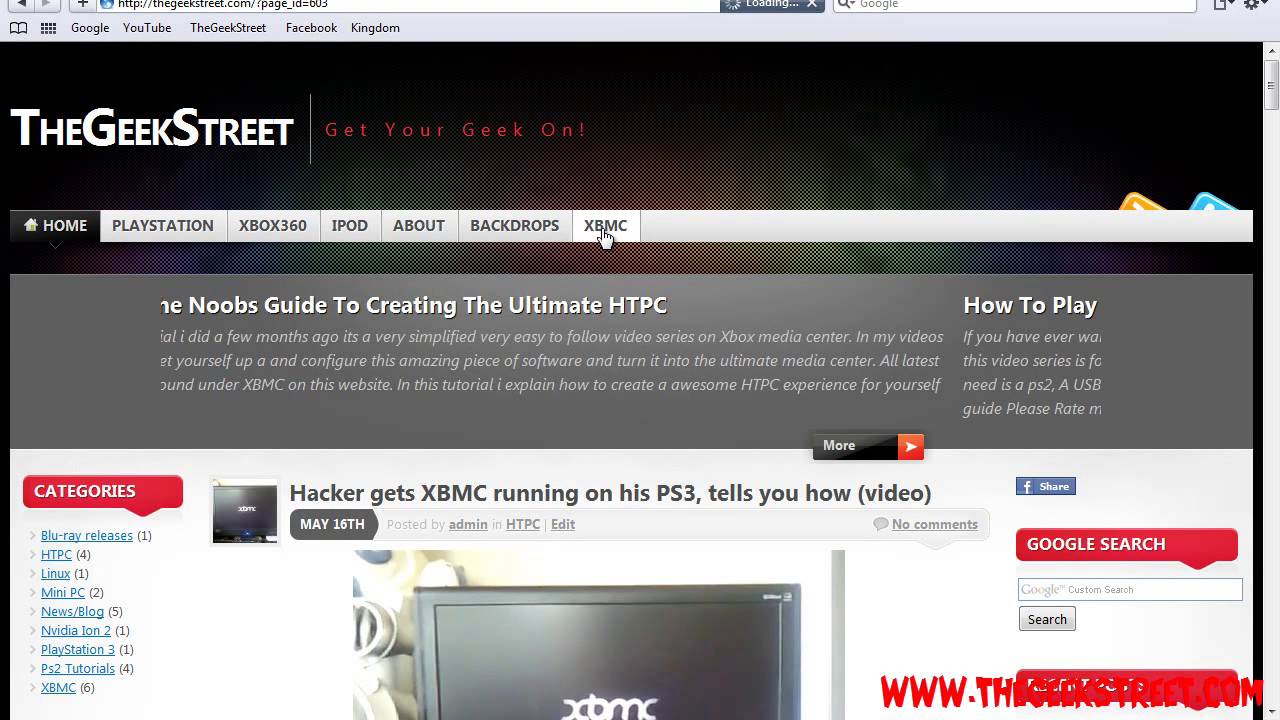
pyautogui.click(605, 225)
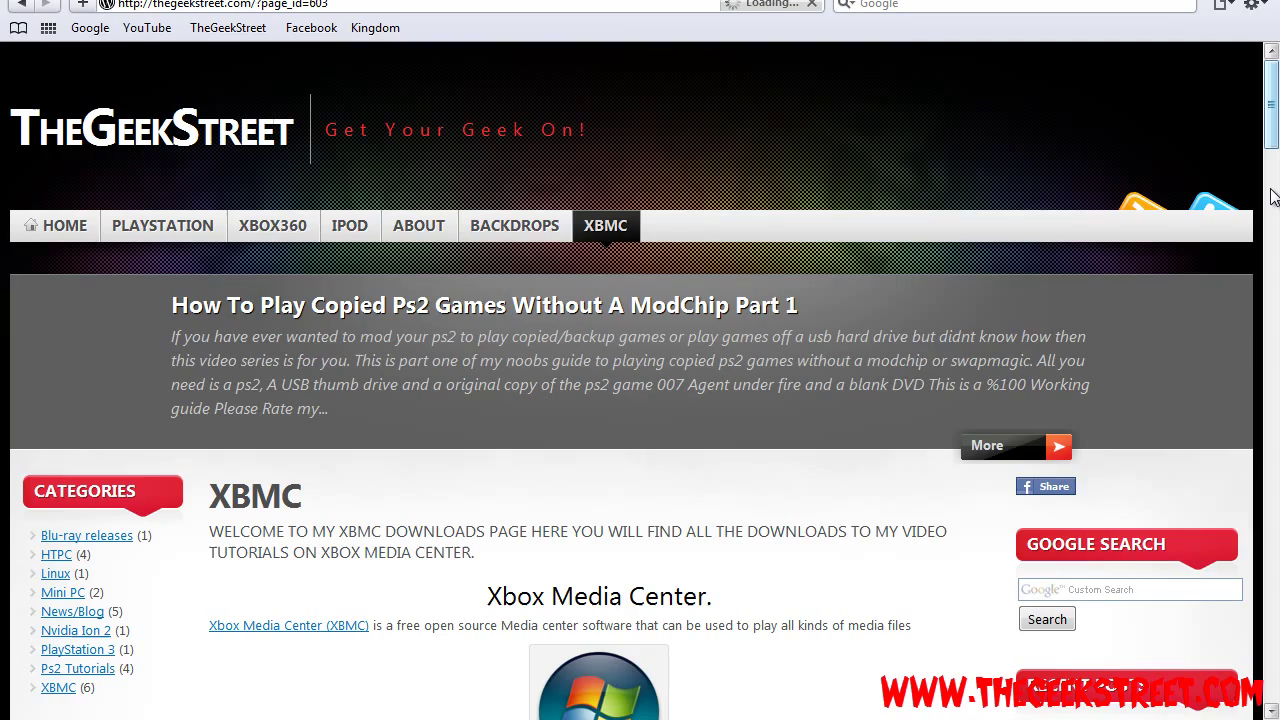
pyautogui.scroll(-3)
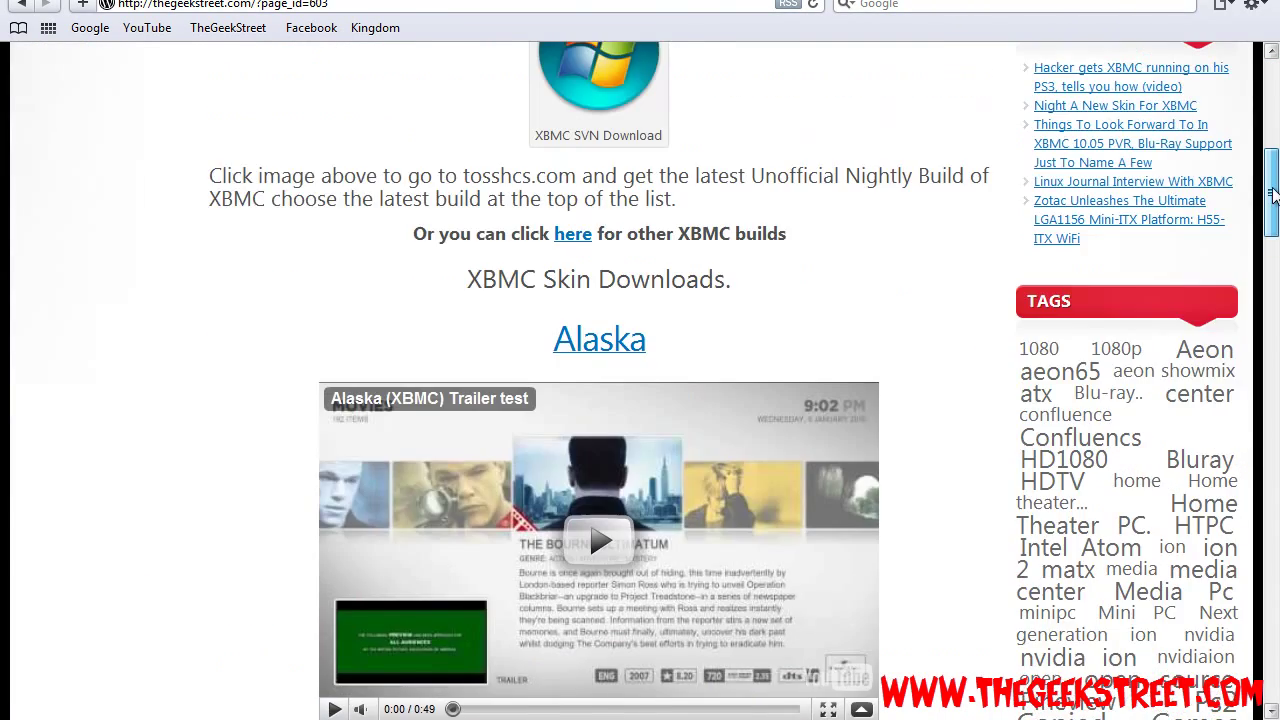
pyautogui.scroll(3)
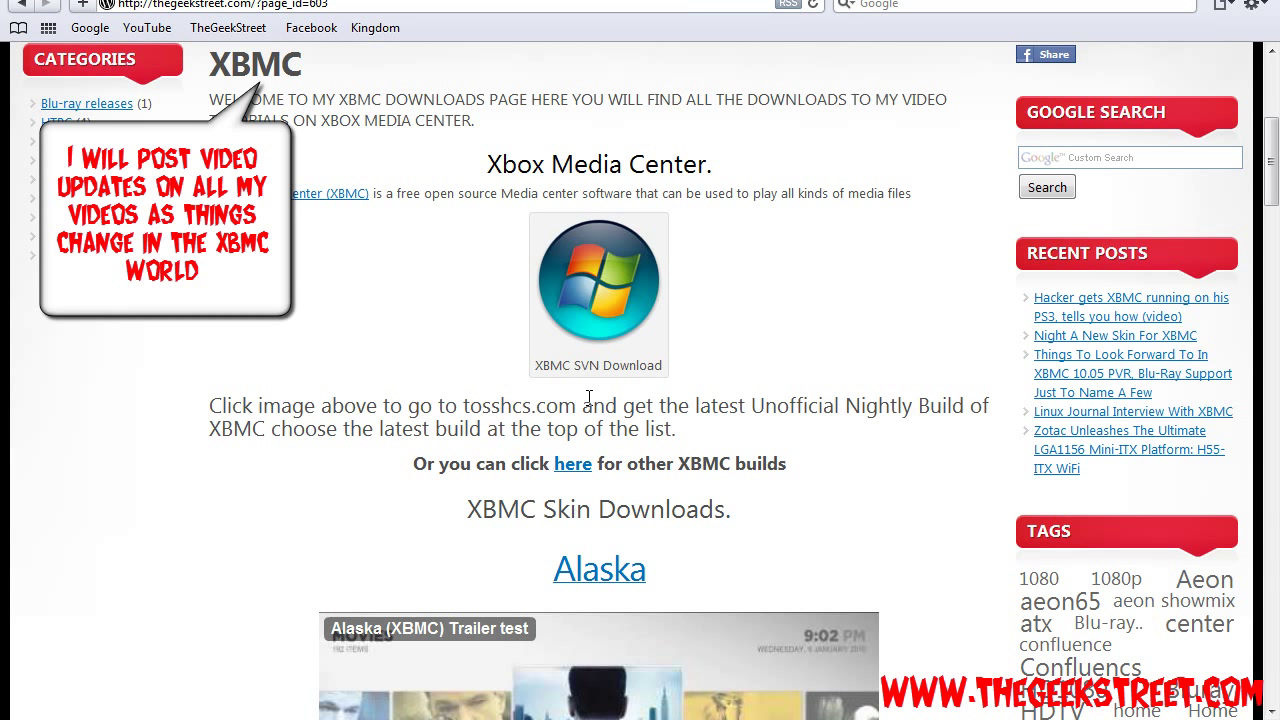
pyautogui.moveTo(556, 313)
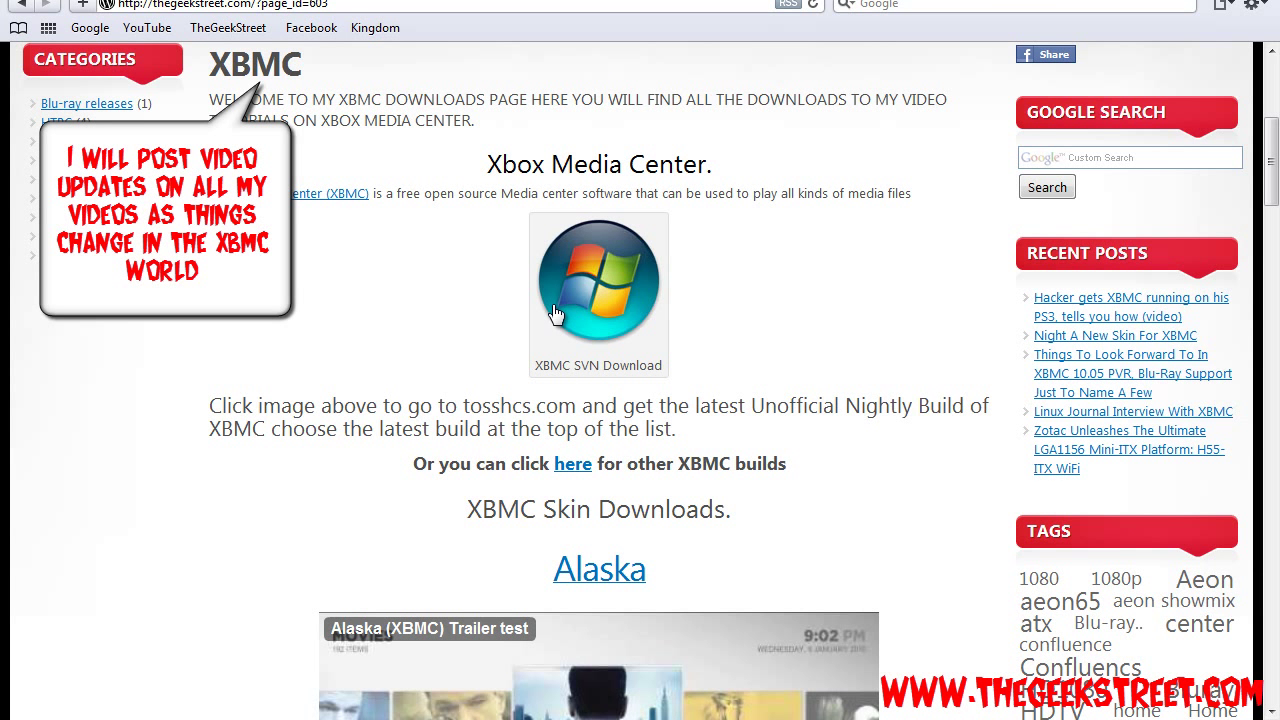
pyautogui.moveTo(620, 476)
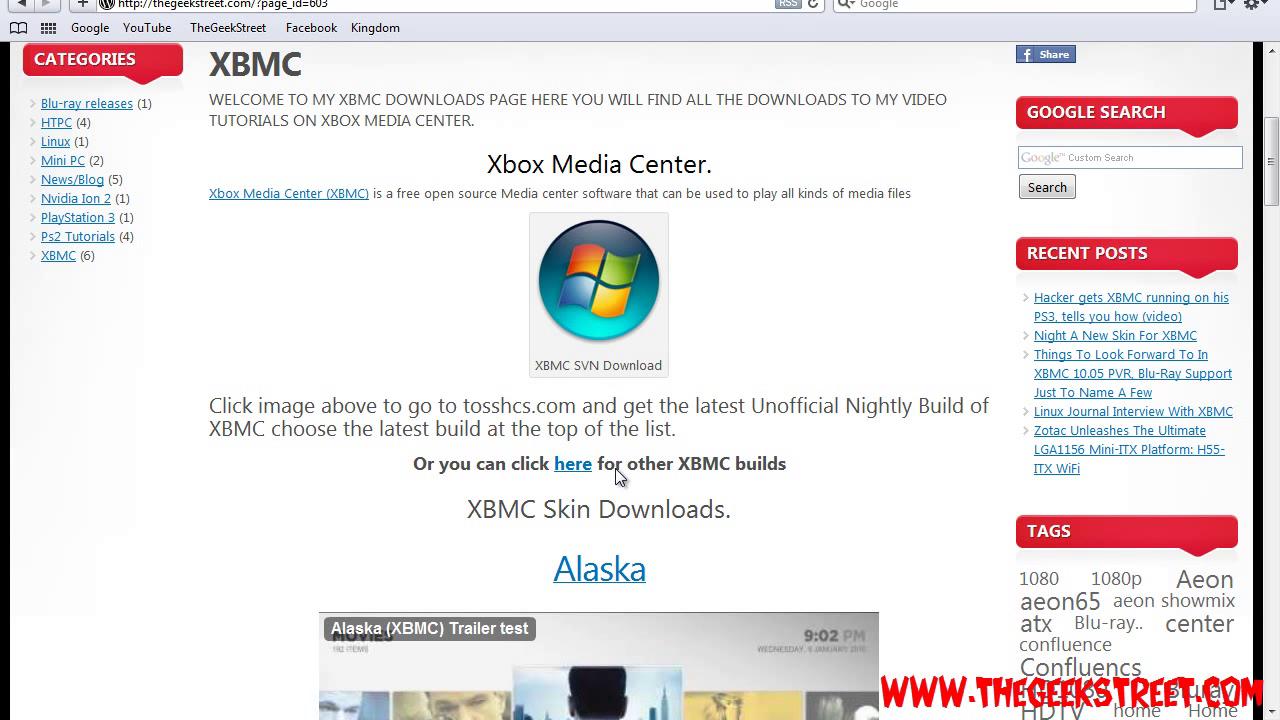
pyautogui.click(572, 463)
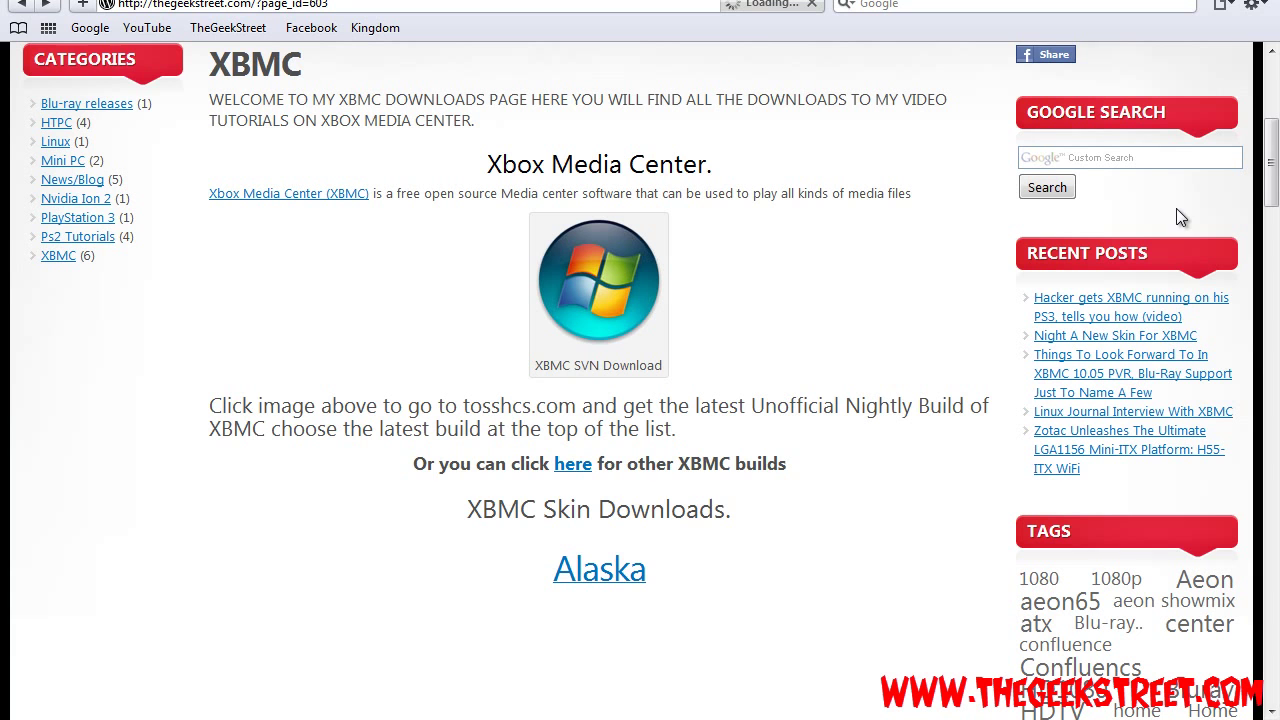
# Scroll down to 'Different Aeon Skin Mods' and reach the temmi2000/aeon GitHub page
pyautogui.scroll(-3)
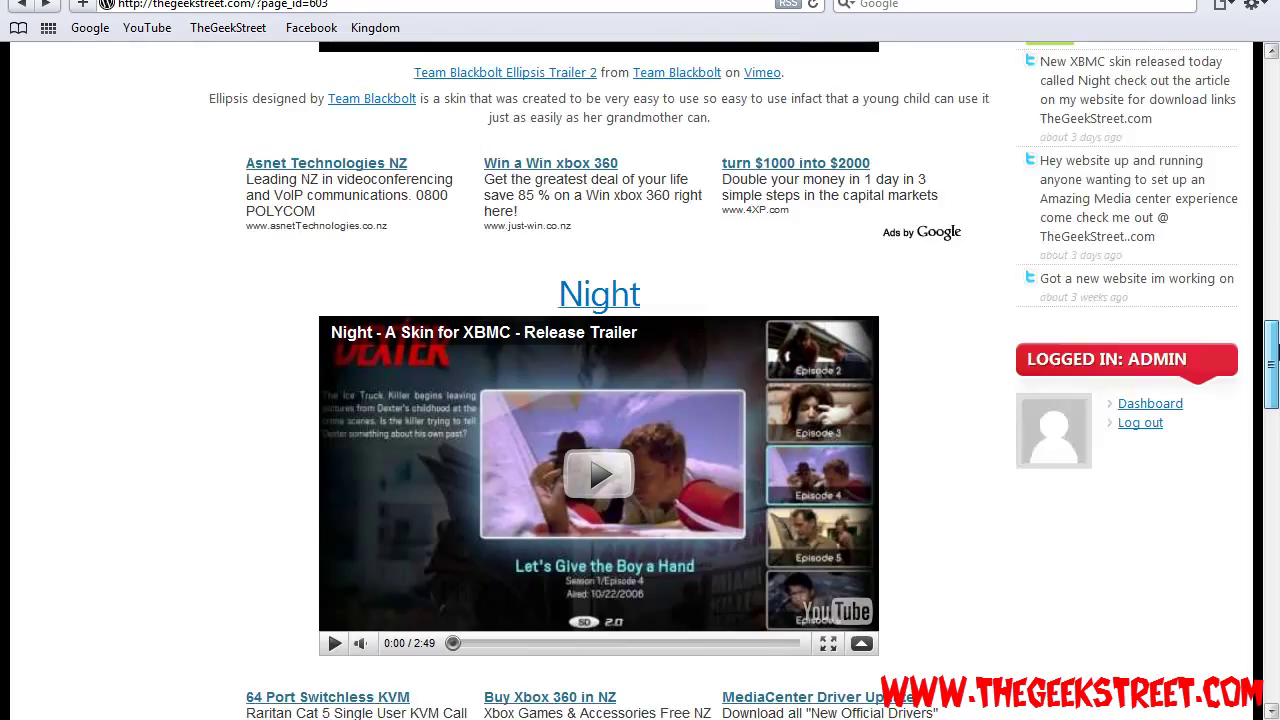
pyautogui.scroll(-3)
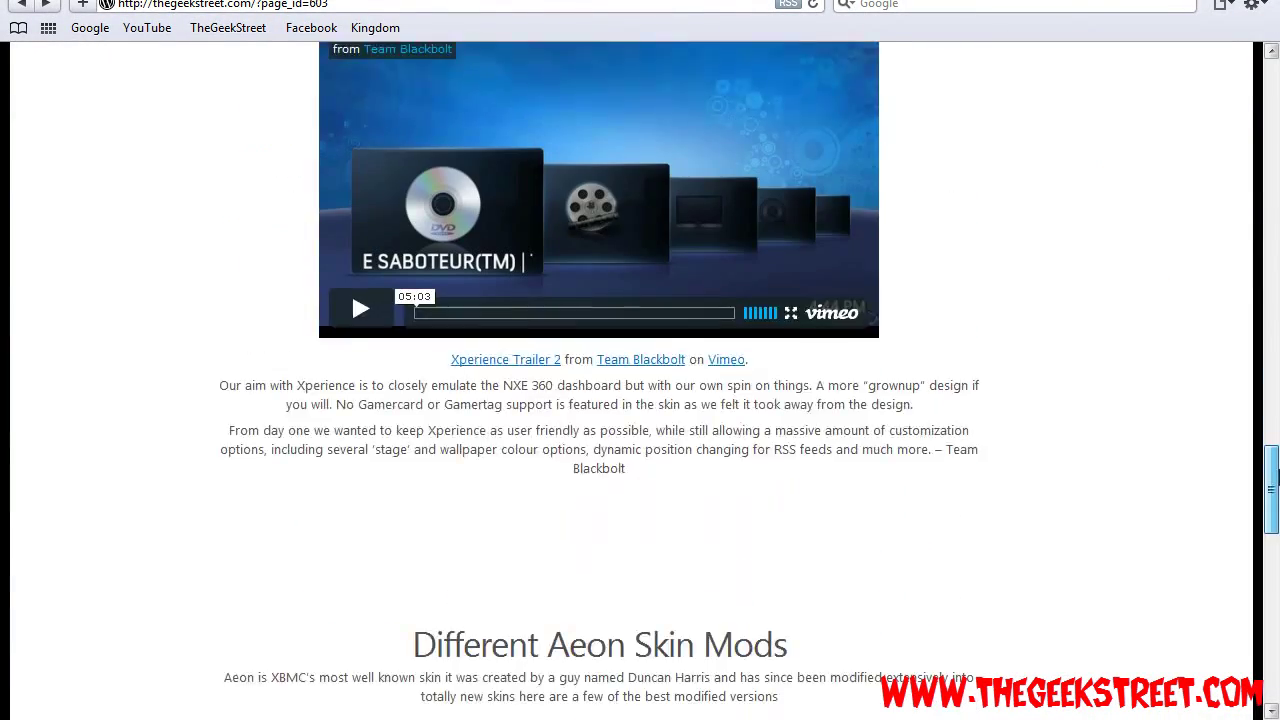
pyautogui.scroll(-3)
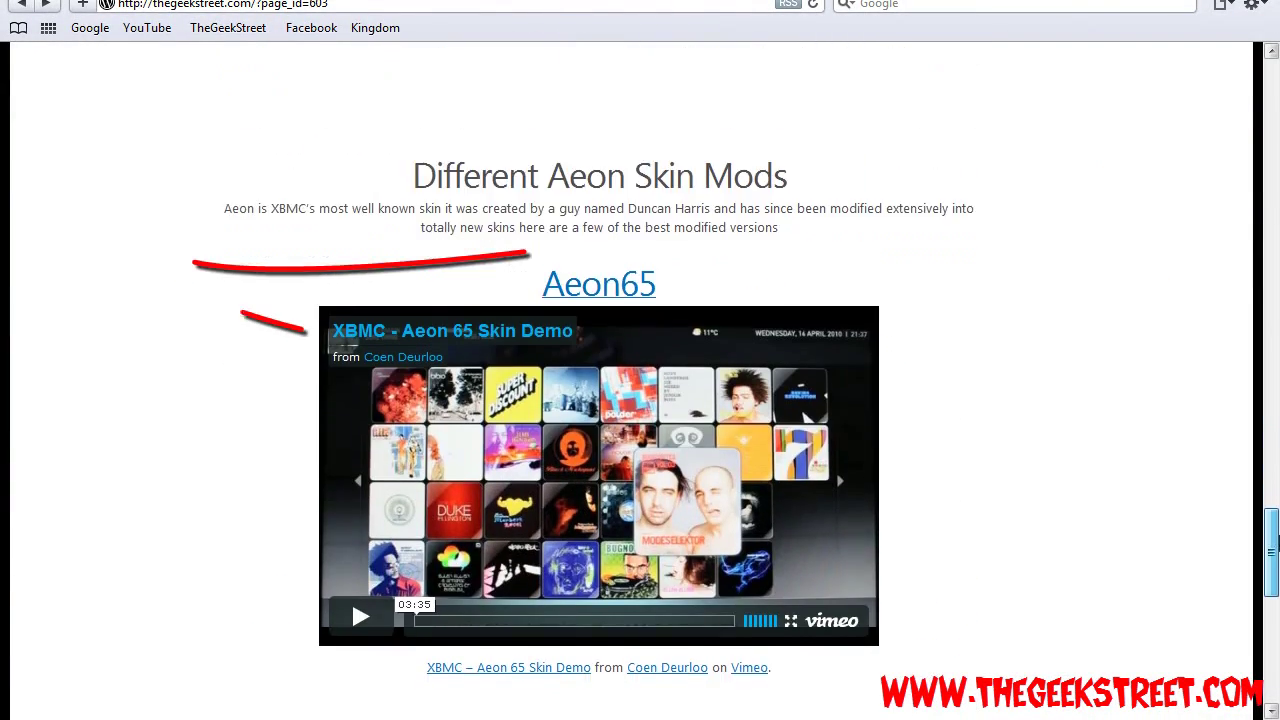
pyautogui.scroll(-3)
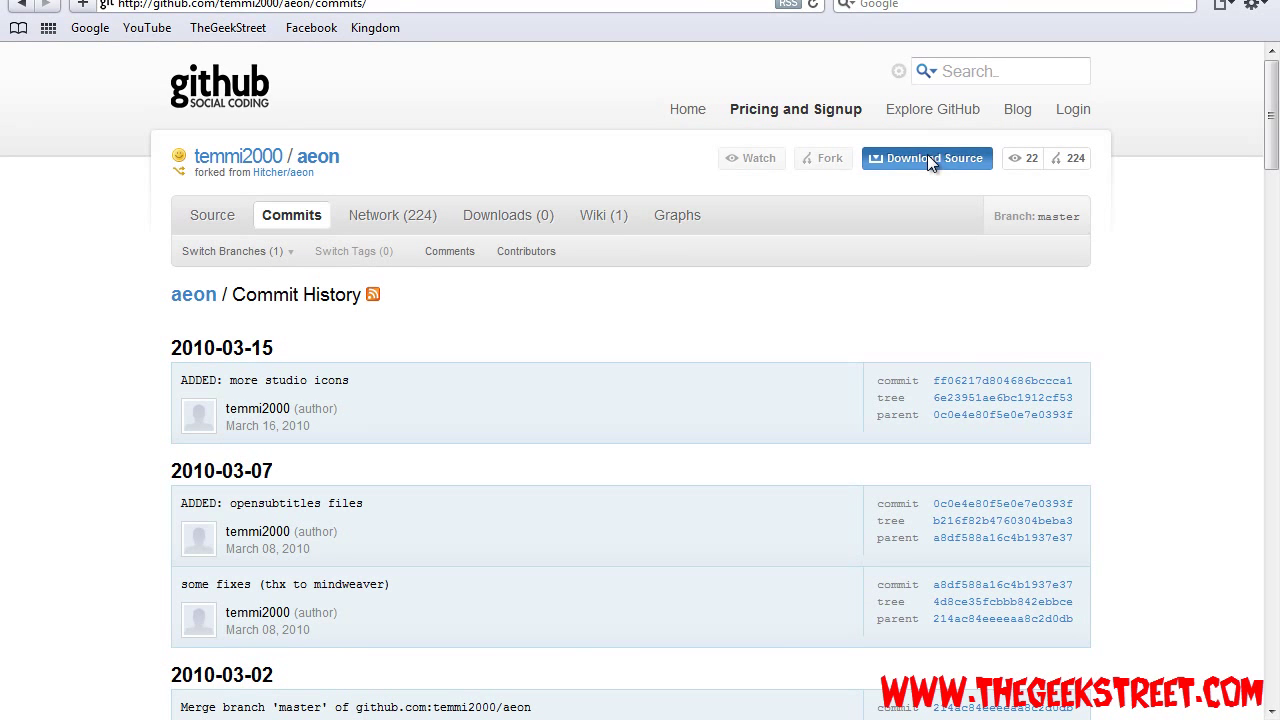
# Download the temmi2000 aeon source from GitHub as a ZIP
pyautogui.click(926, 158)
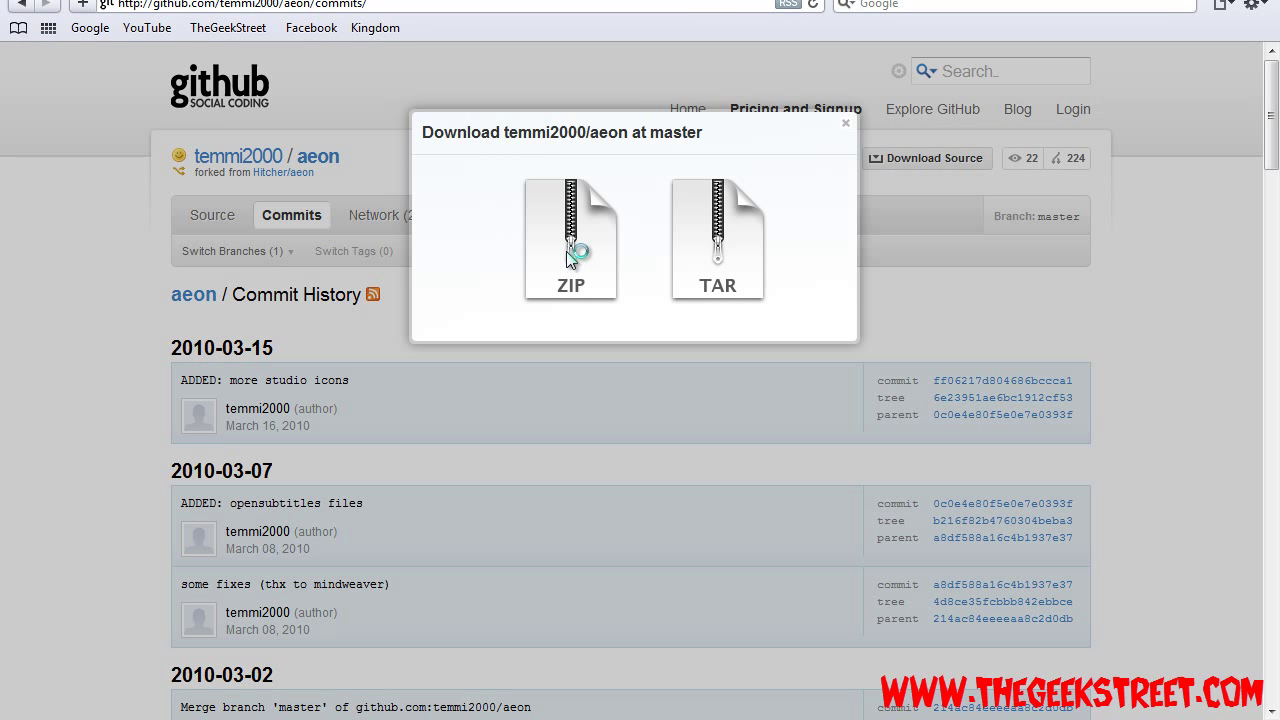
pyautogui.click(570, 240)
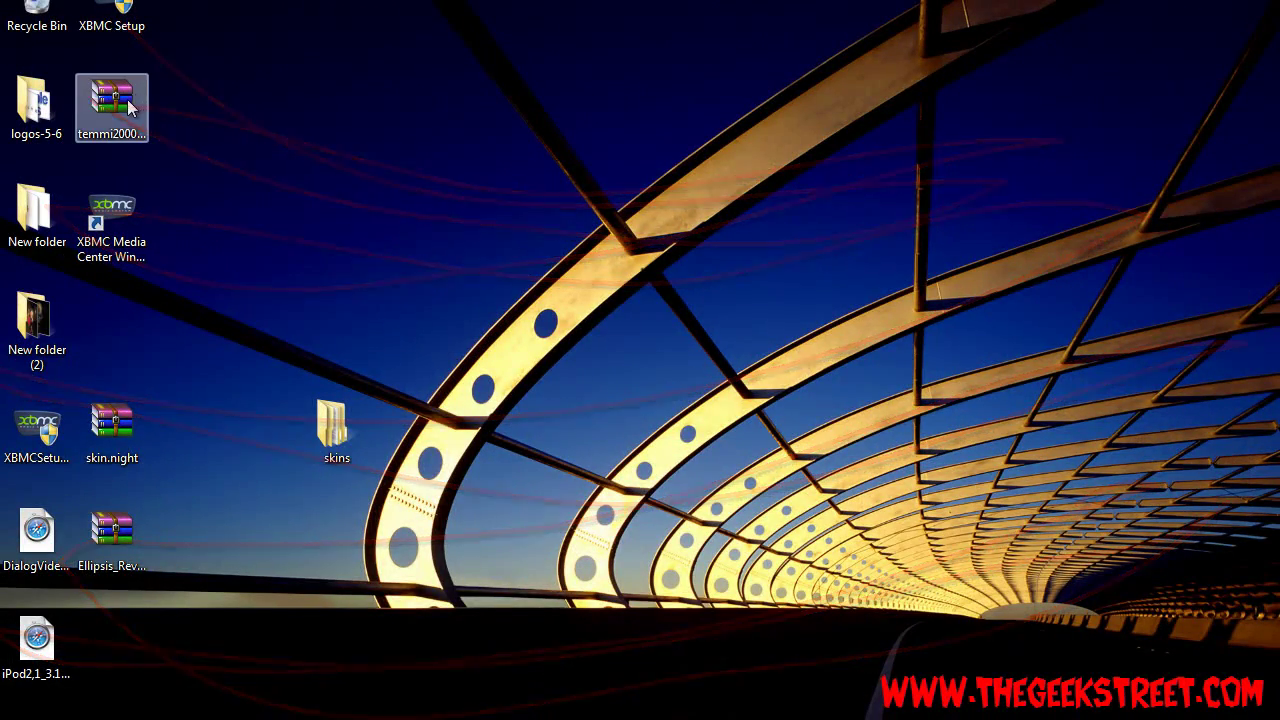
# Rearrange desktop icons and preview the aeon ZIP in WinRAR, showing folder ff06217
pyautogui.moveTo(111, 107); pyautogui.dragTo(786, 221)
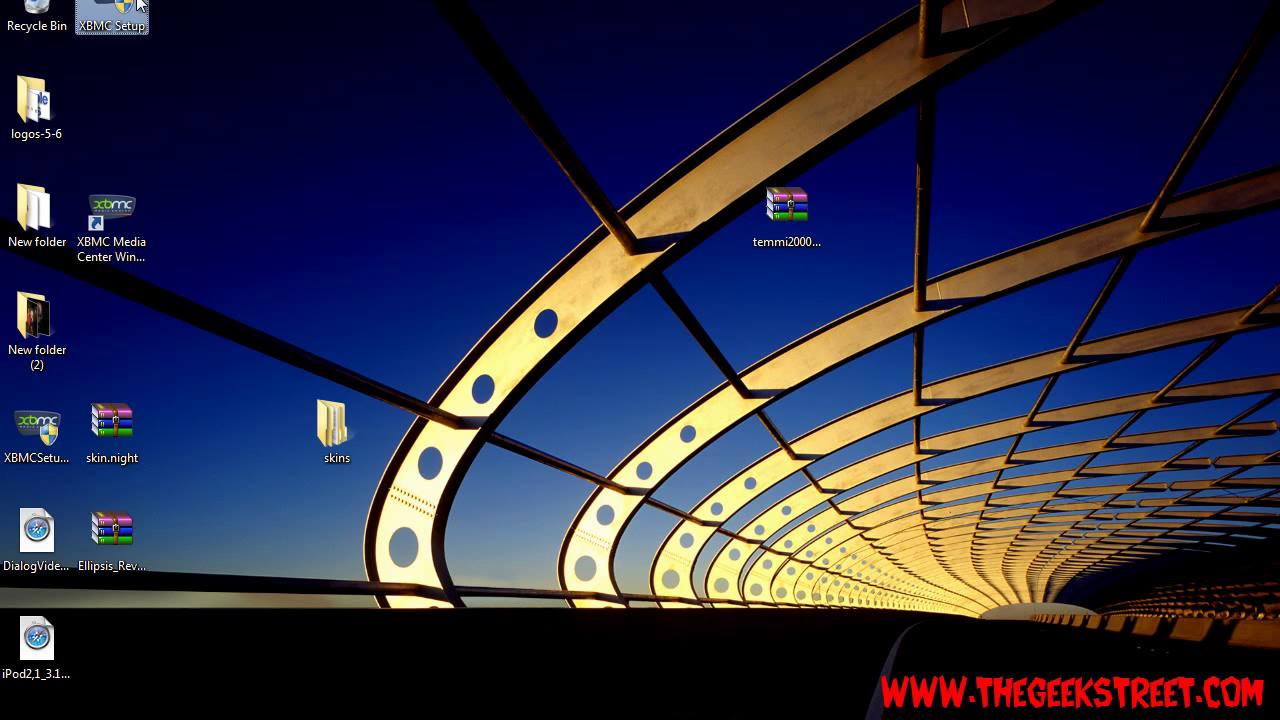
pyautogui.moveTo(111, 15); pyautogui.dragTo(637, 215)
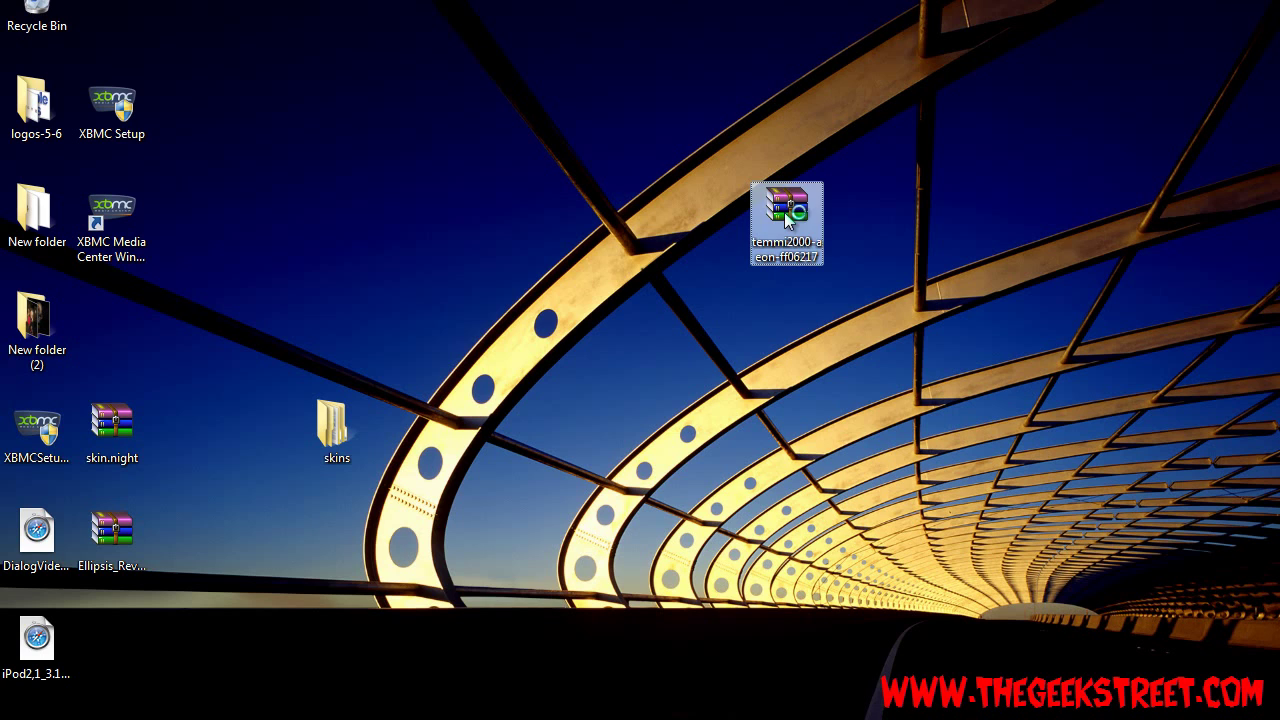
pyautogui.doubleClick(786, 221)
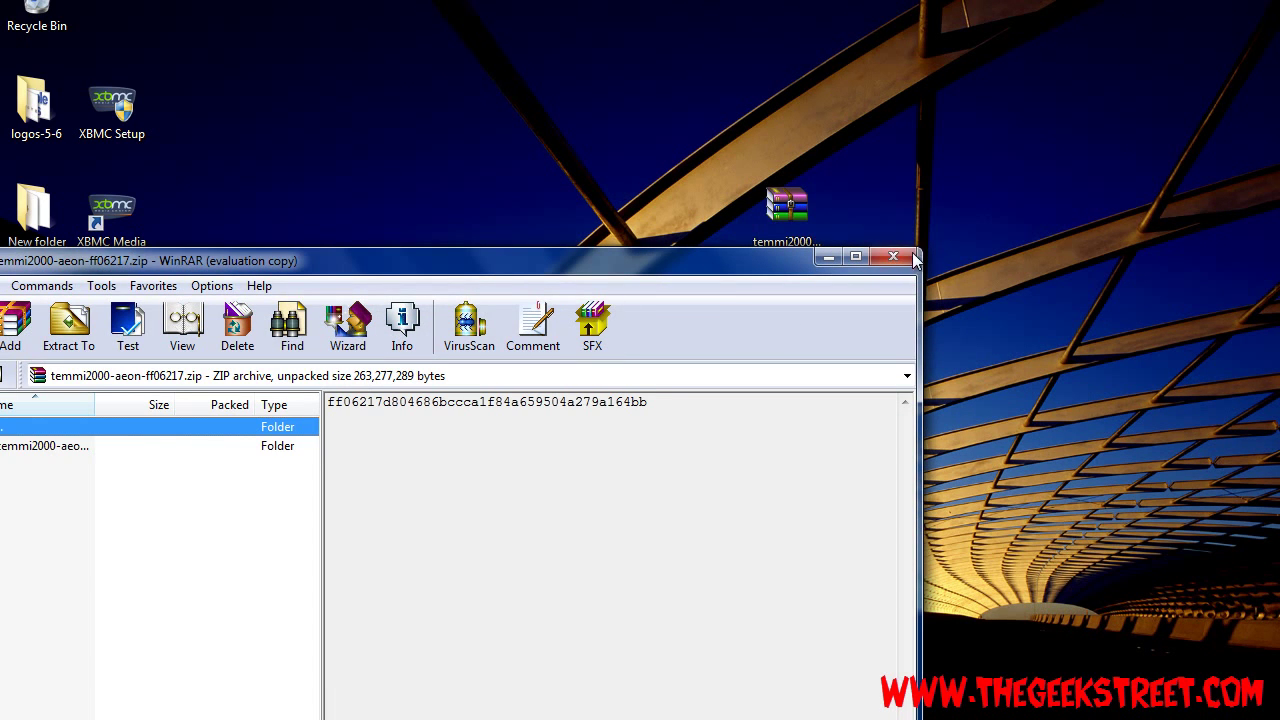
pyautogui.click(892, 257)
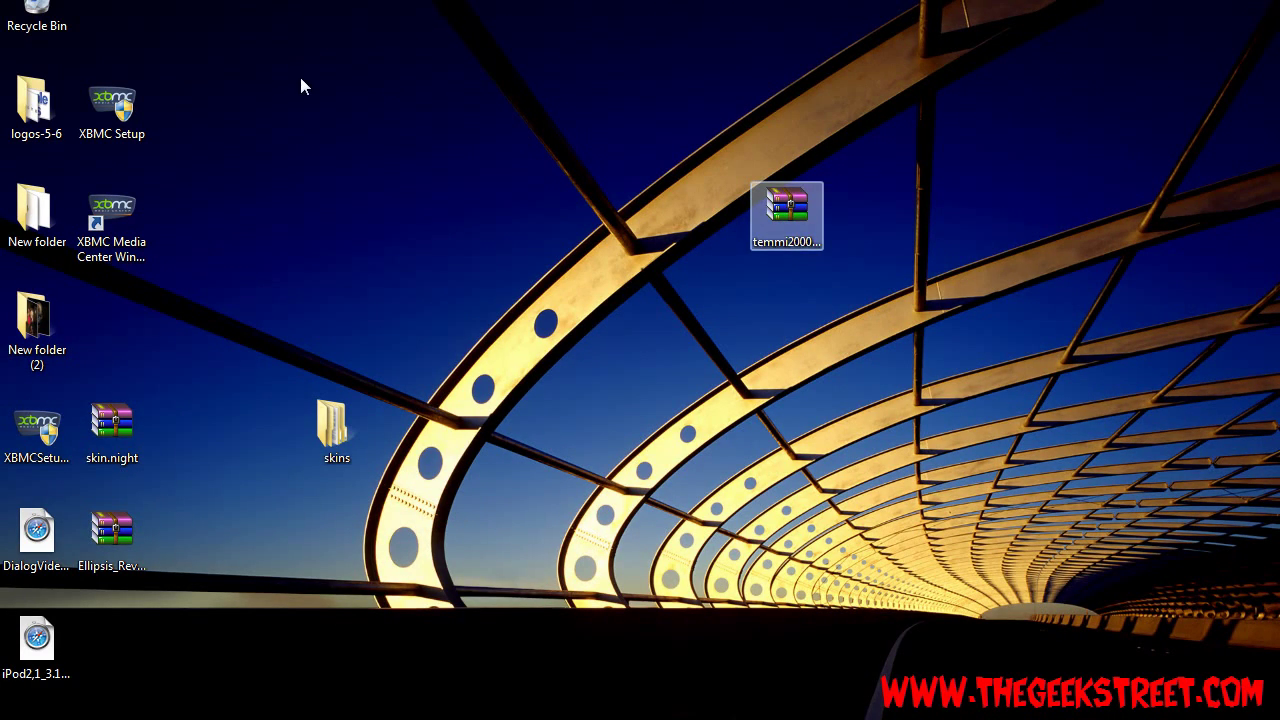
pyautogui.moveTo(787, 215); pyautogui.dragTo(112, 25)
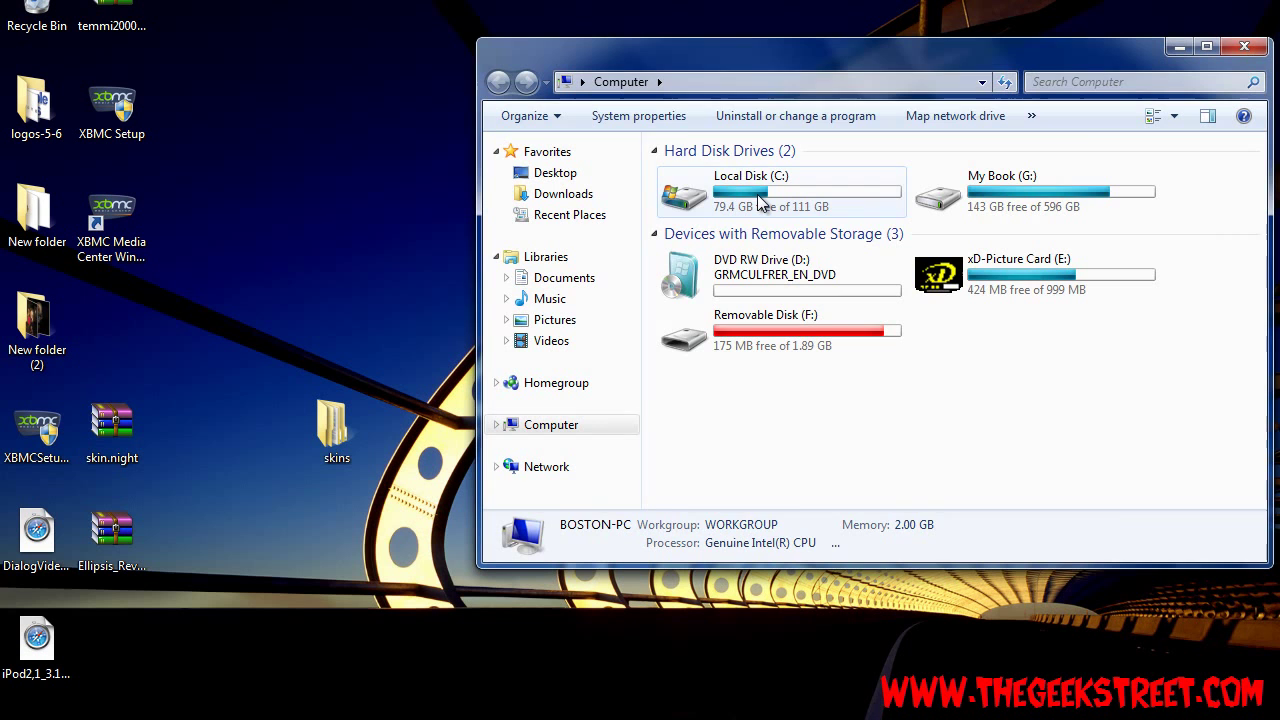
# Browse C:\Program Files\XBMC\skin to confirm the temmi2000-aeon-ff06217 folder, then close Explorer
pyautogui.doubleClick(751, 190)
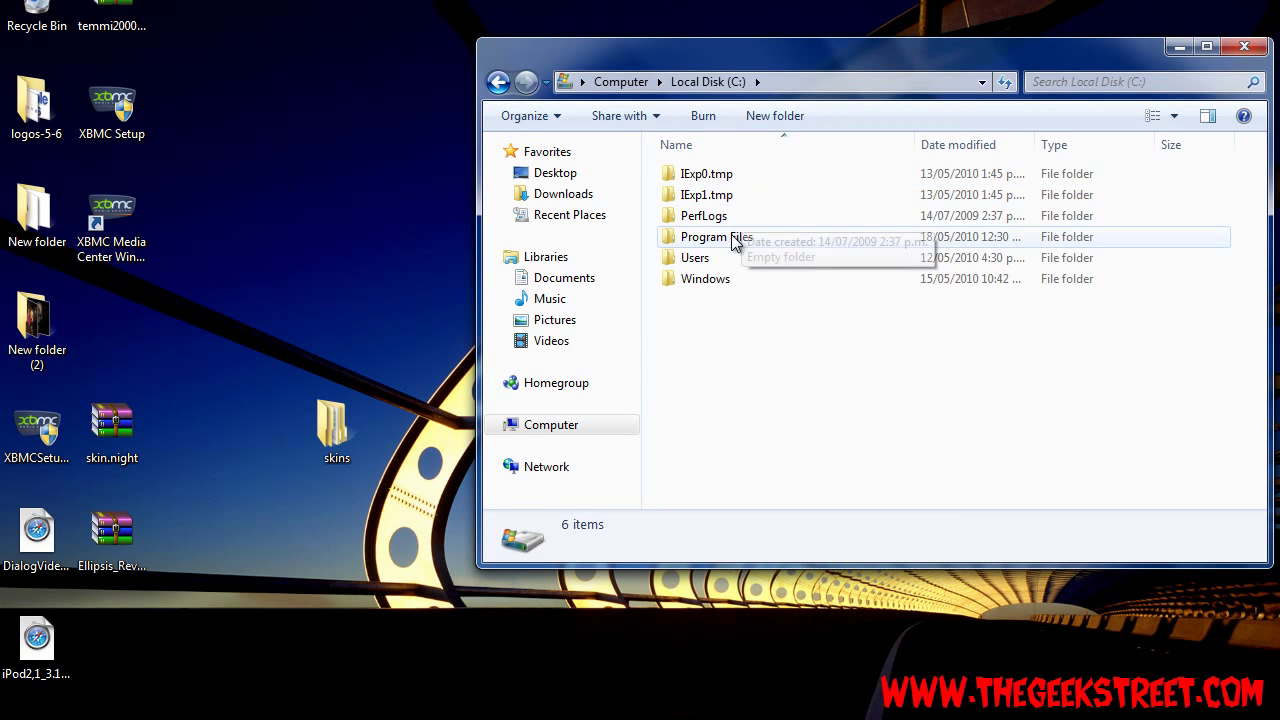
pyautogui.doubleClick(713, 236)
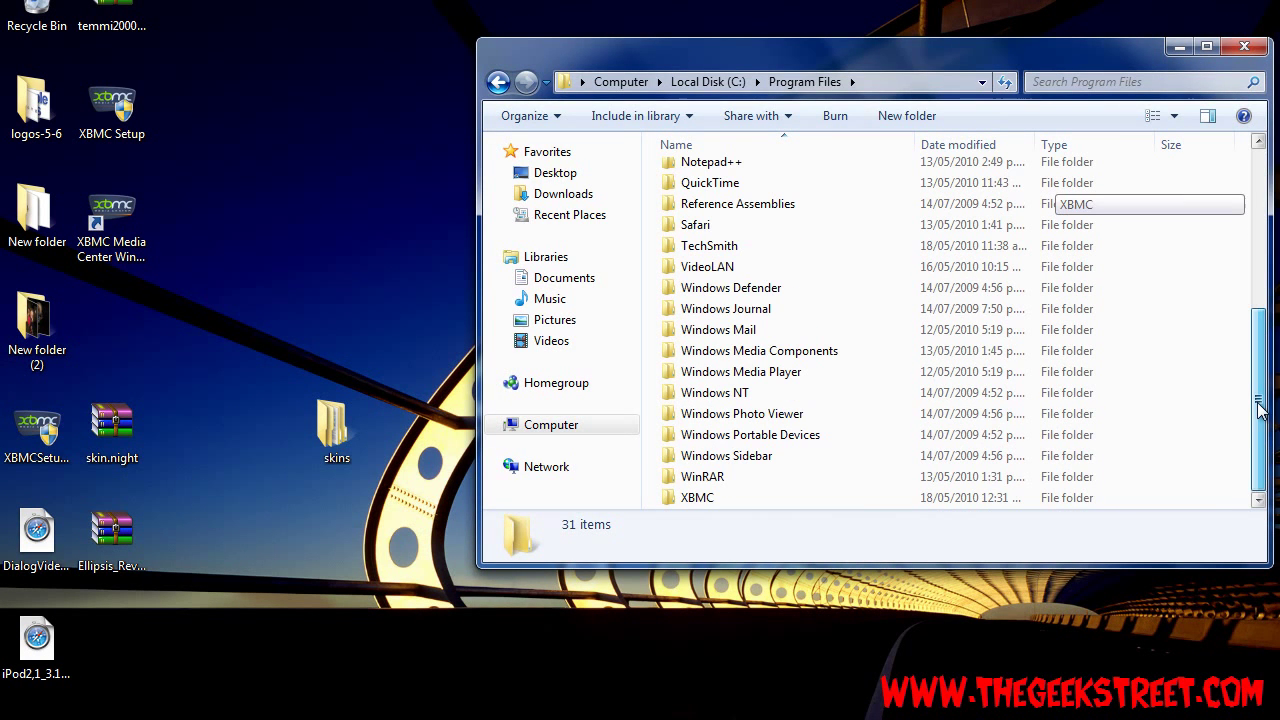
pyautogui.doubleClick(697, 497)
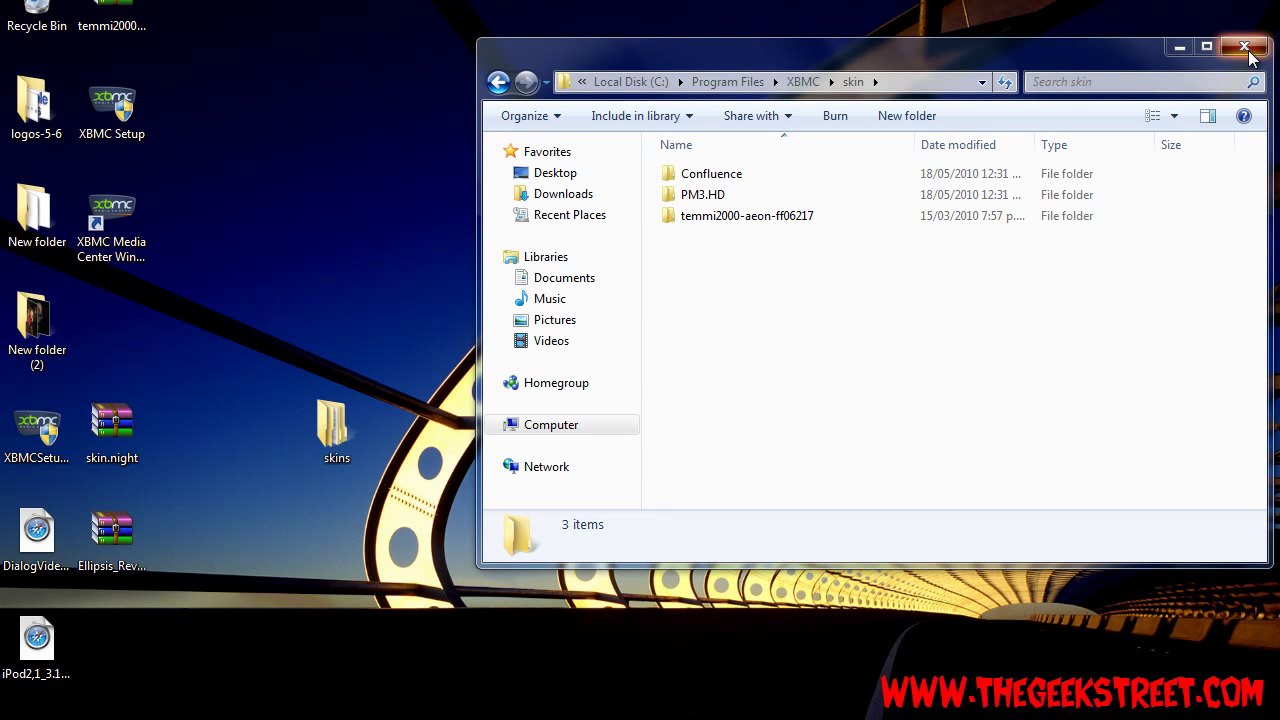
pyautogui.click(1244, 47)
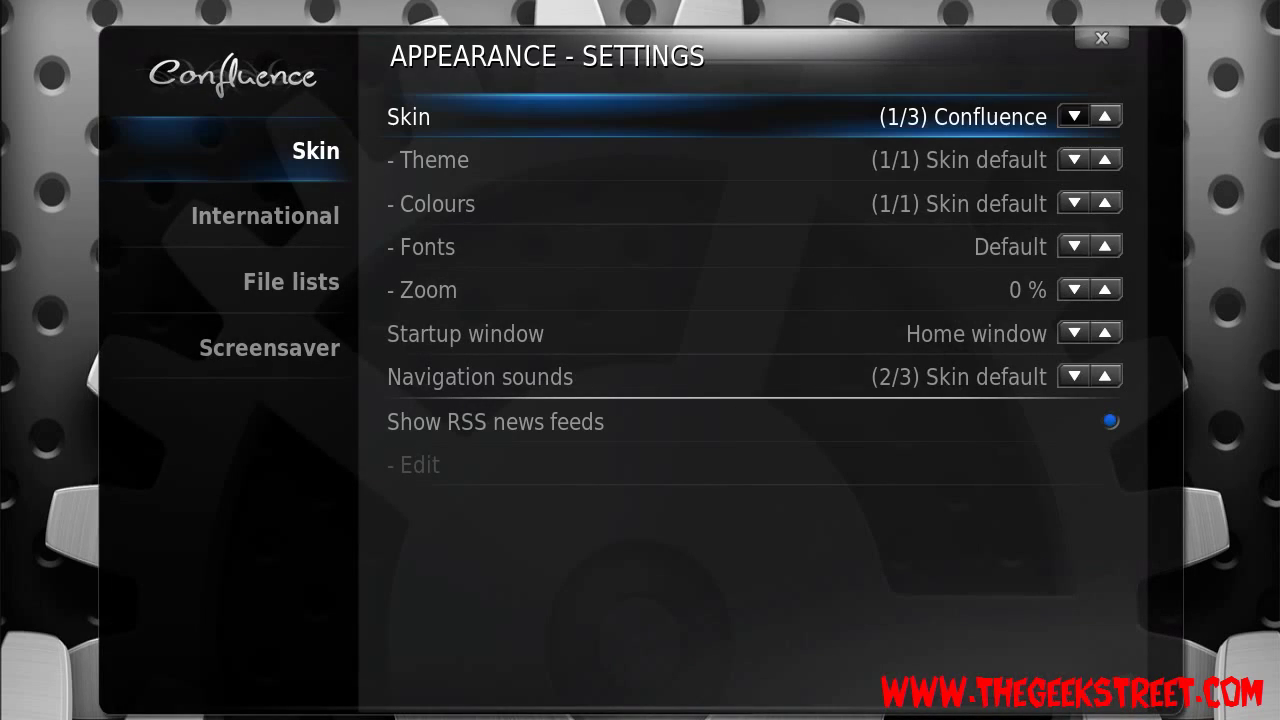
# Cycle the Appearance Skin setting from Confluence to temmi2000-aeon-ff06217
pyautogui.click(1073, 115)
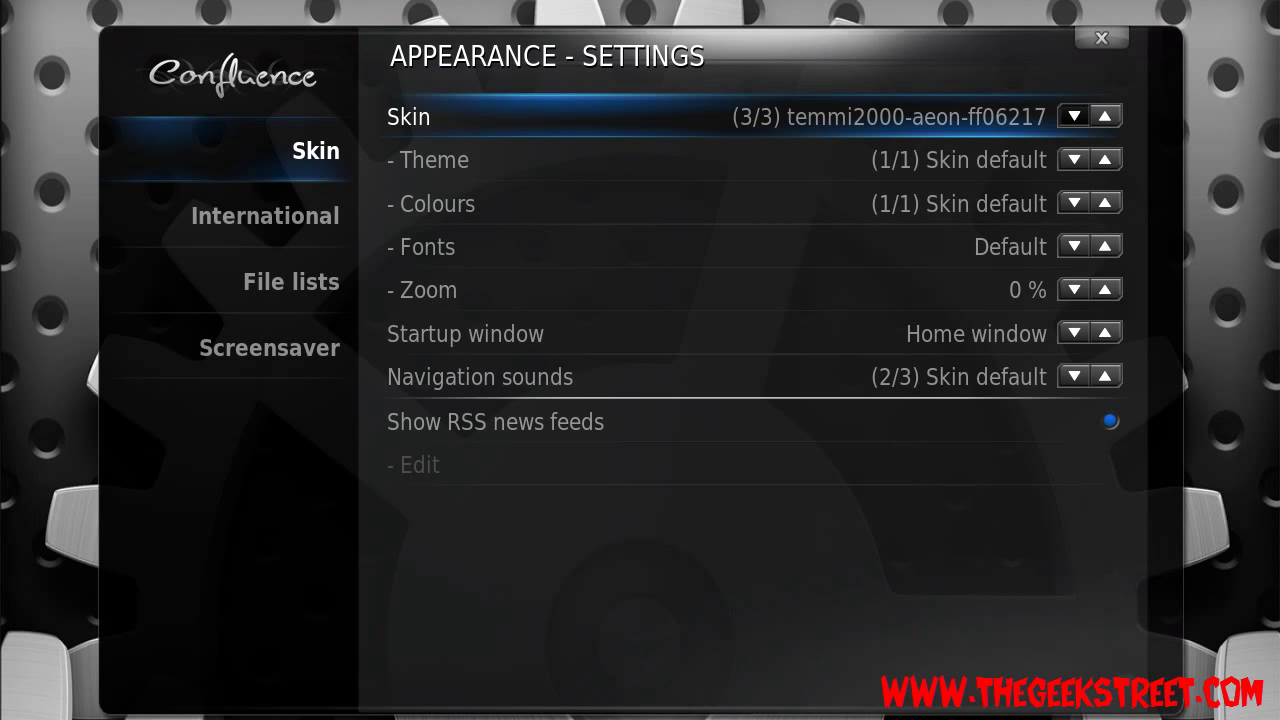